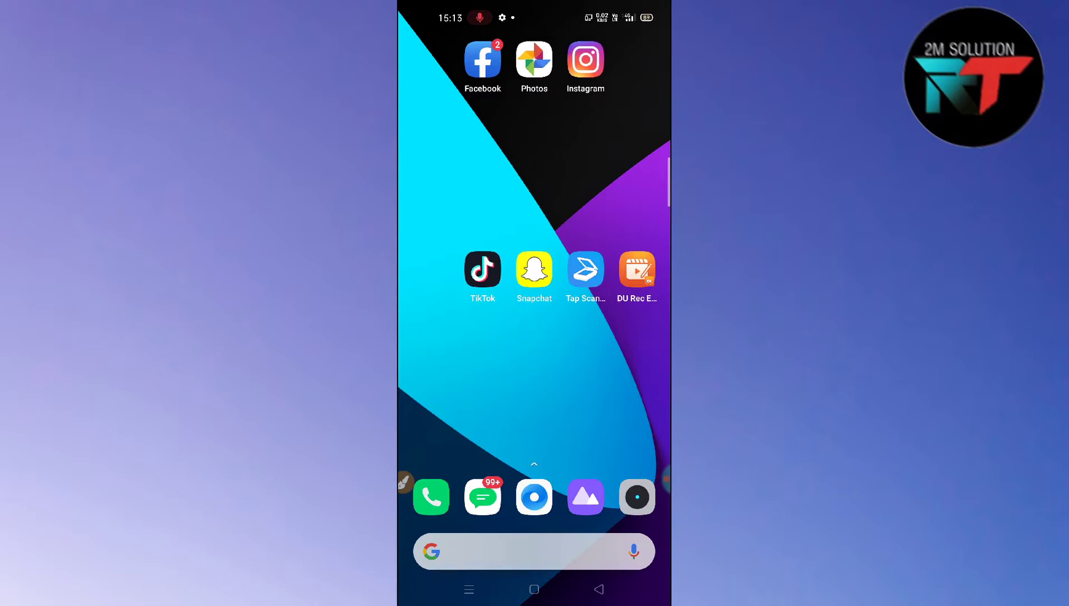
- Launch Instagram and land on the tech_random profile page
left_click(585, 61)
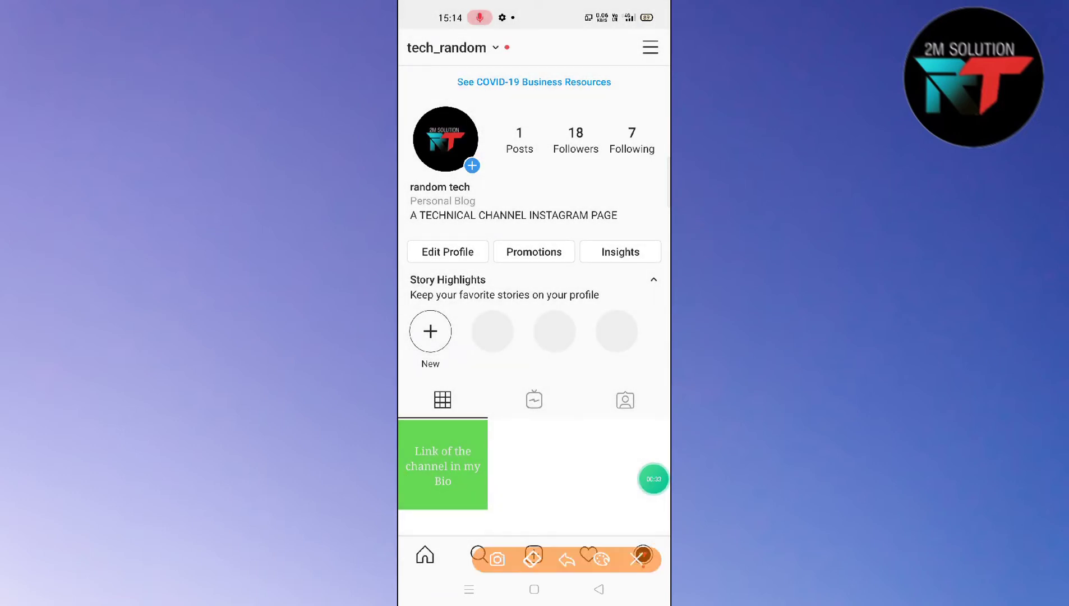
- Bring up the profile's hamburger side menu with Archive, Insights and other options
left_click_drag(515, 297, 646, 71)
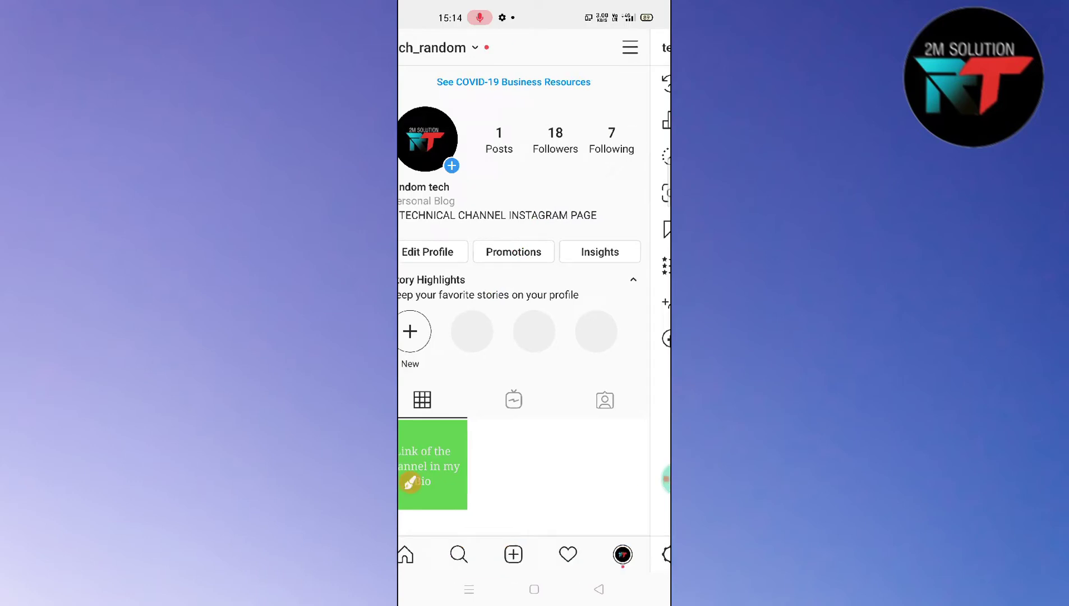
left_click(628, 47)
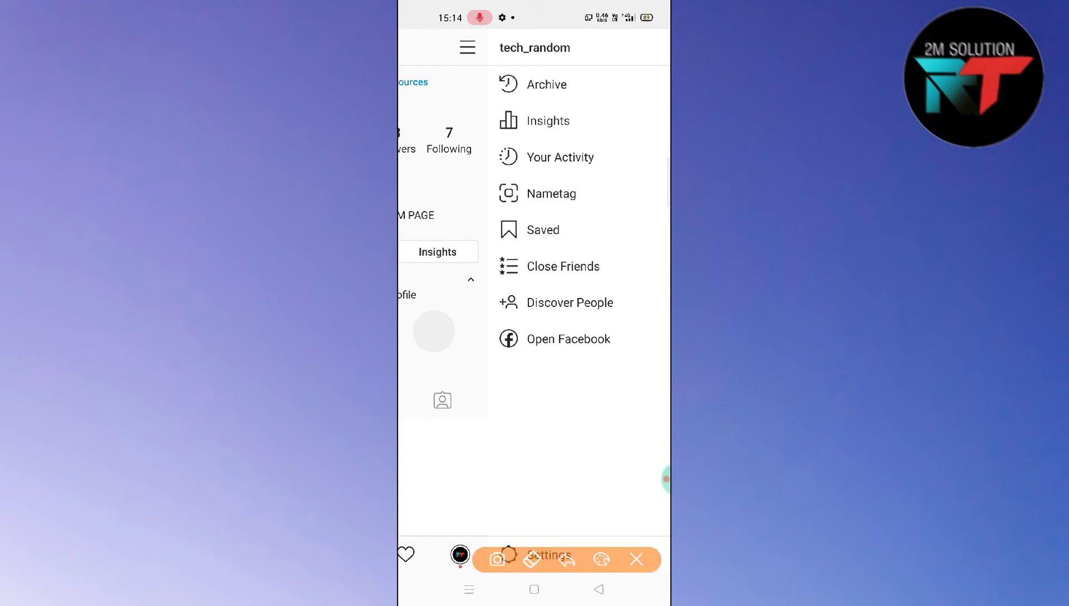
left_click(548, 121)
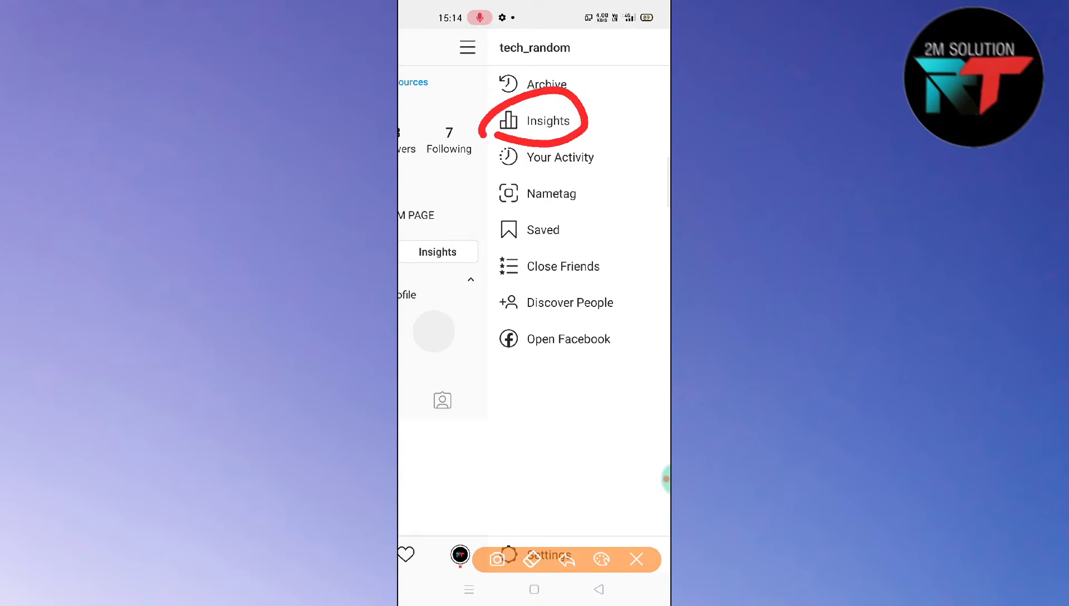
- Enter Insights for tech_random and switch from Content to the Activity section
left_click(546, 121)
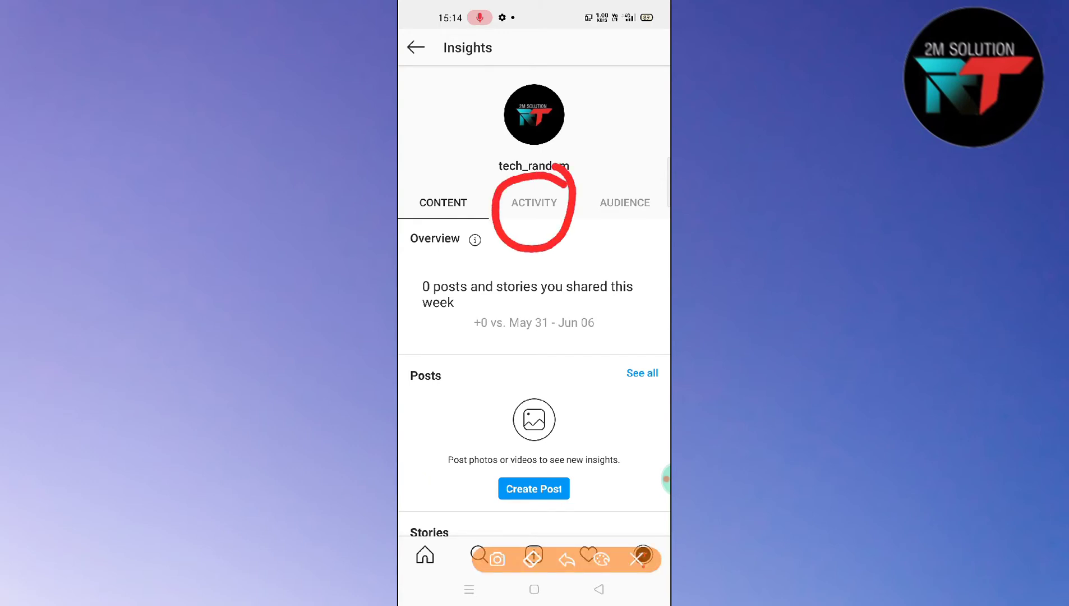
left_click(443, 202)
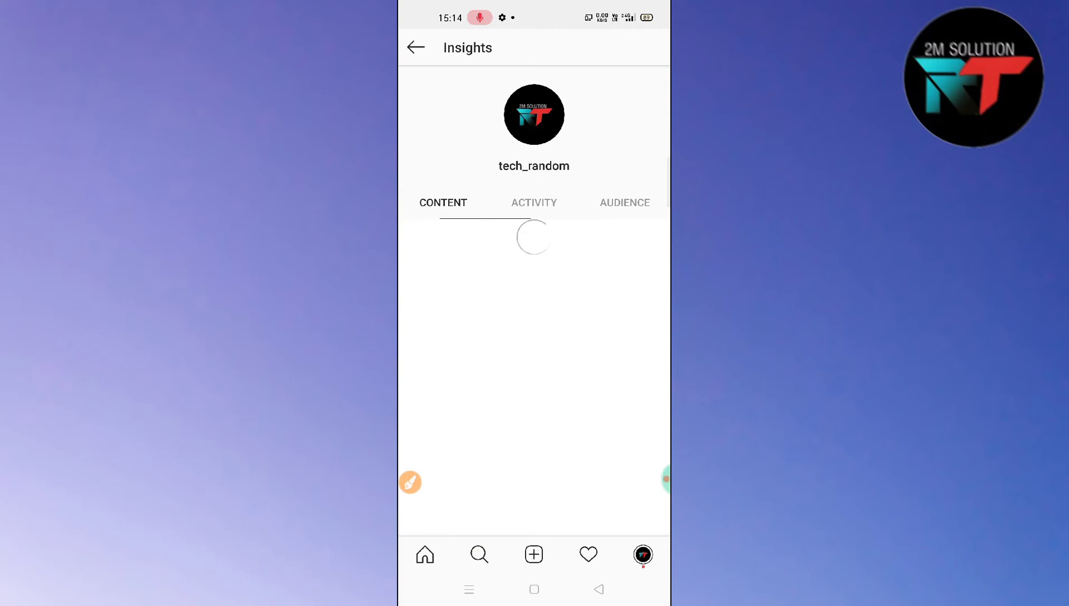
- Scroll Activity to reveal 5 Interactions and 5 Profile Visits for Jun 07–Jun 13
left_click(533, 203)
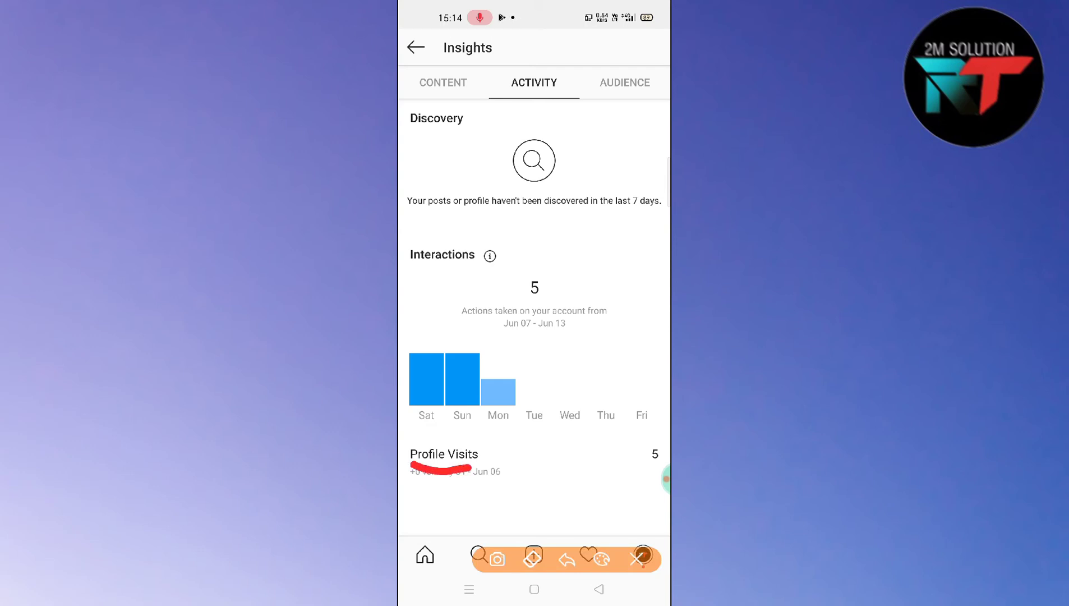
left_click_drag(661, 429, 641, 478)
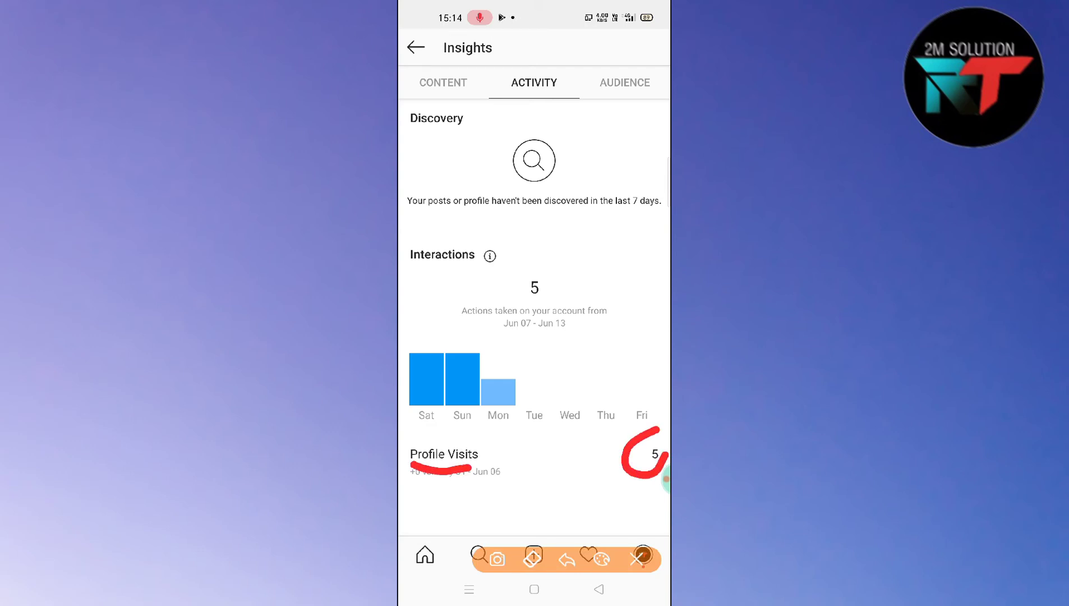